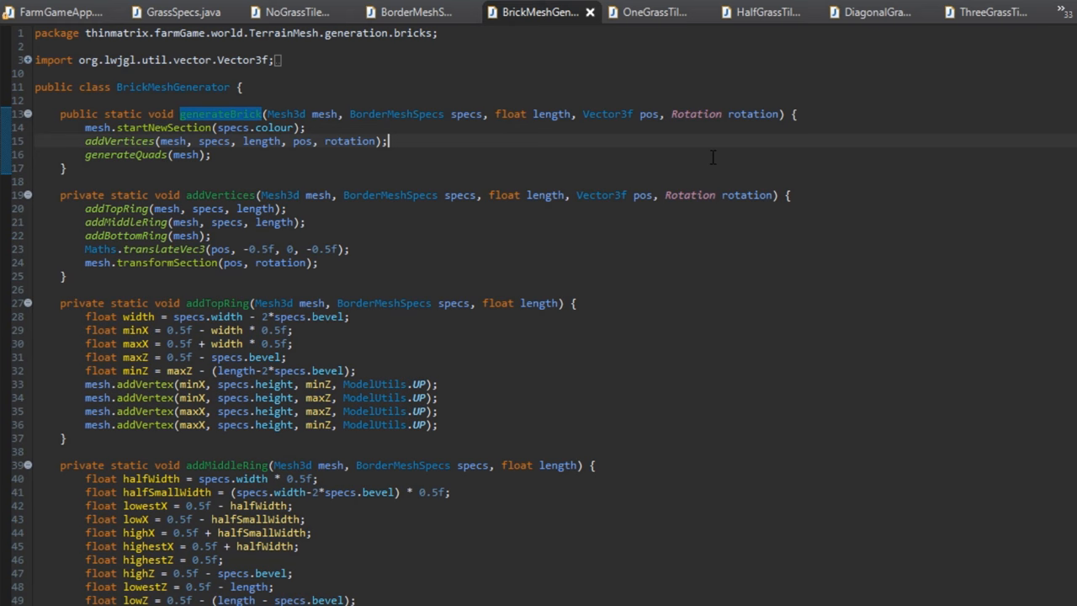
pyautogui.moveTo(720, 103)
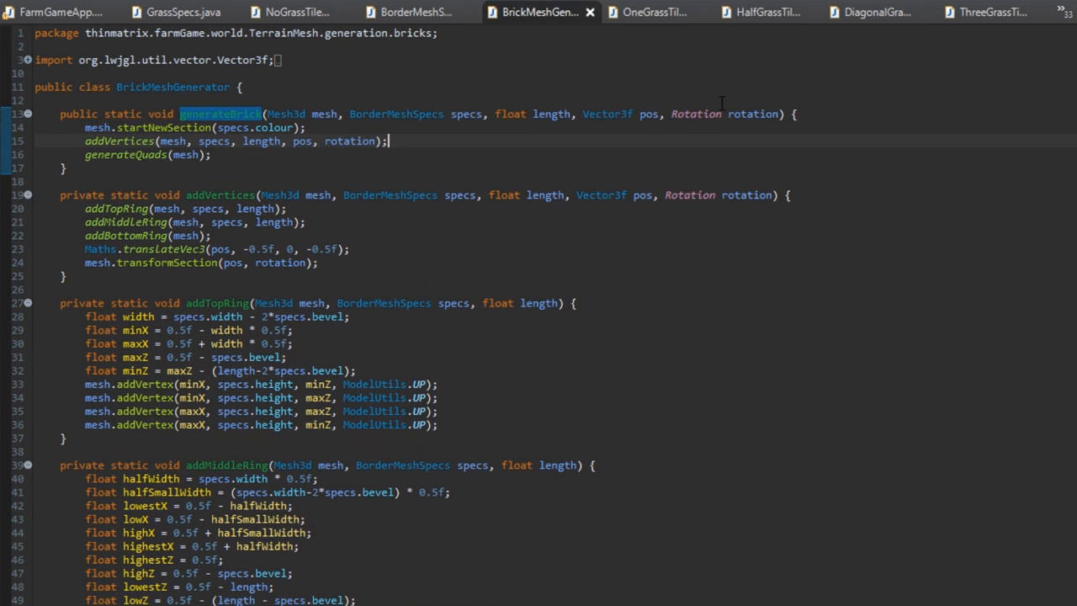